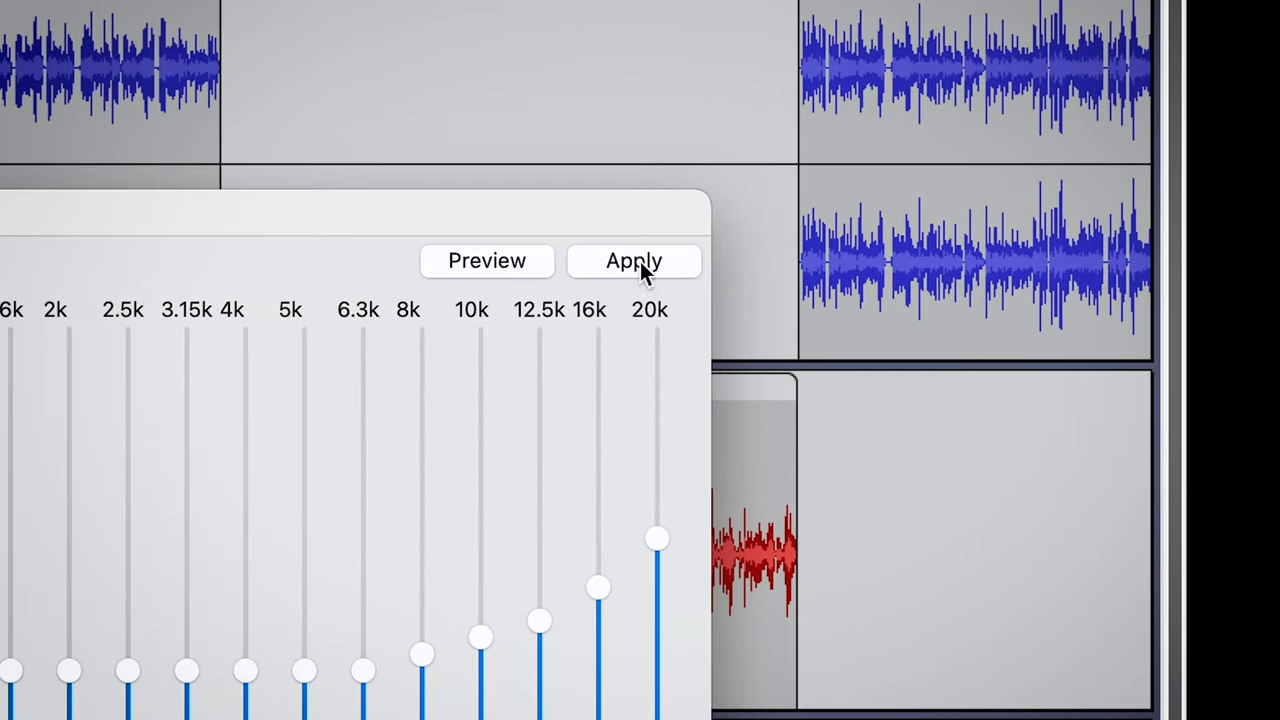
Apply the high-frequency Graphic EQ boost and return to the voice and FX tracks.
left_click(634, 260)
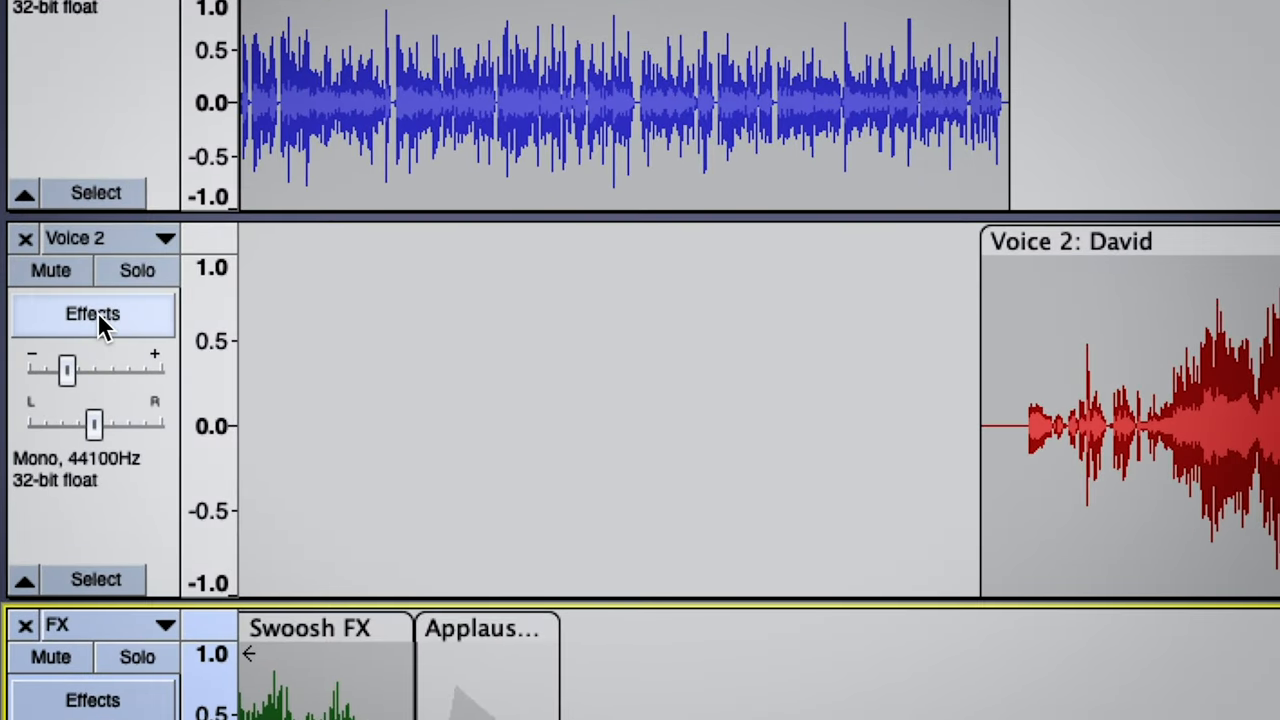
Add Ozone 9 Dynamic EQ to Voice 2 from its Realtime Effects panel.
left_click(92, 312)
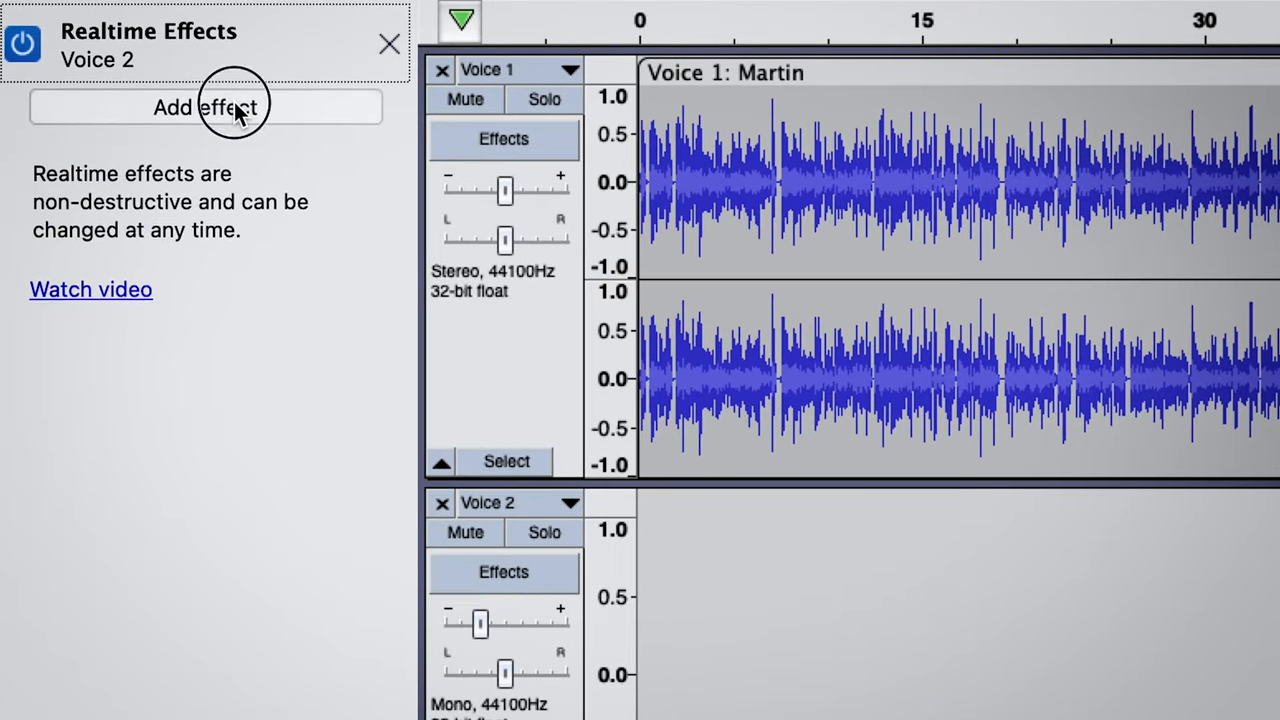
left_click(206, 108)
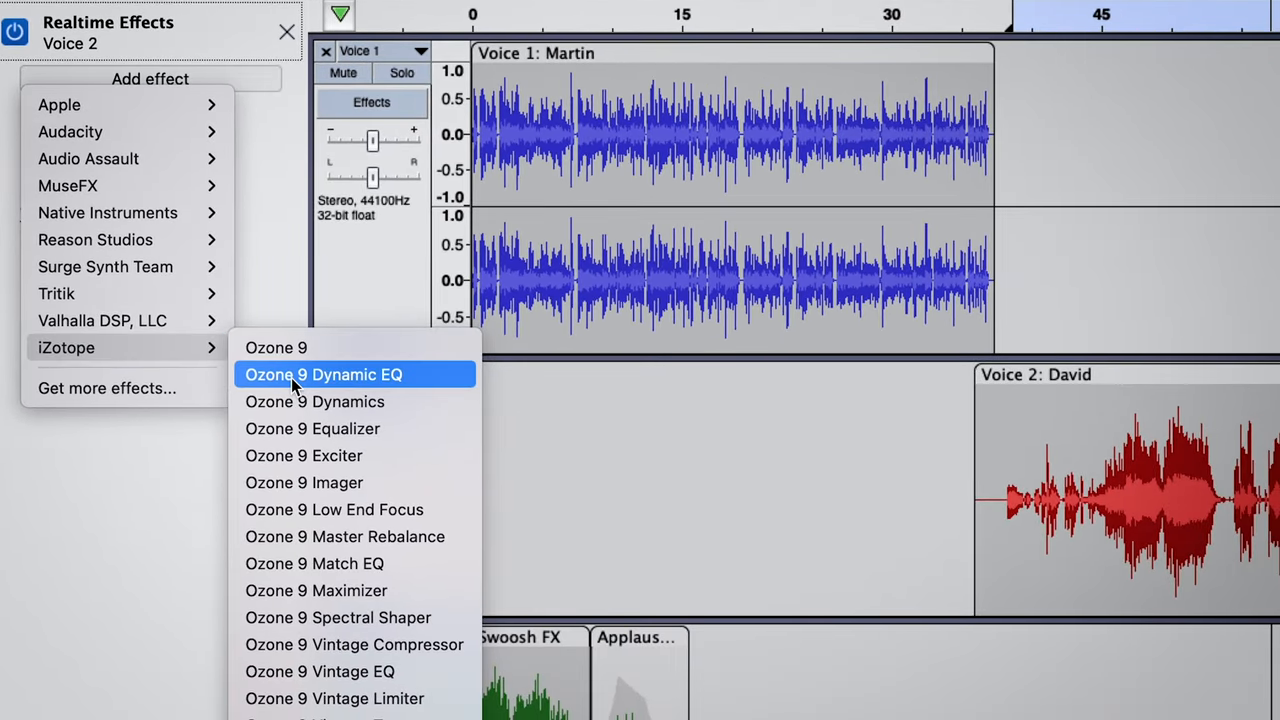
left_click(324, 374)
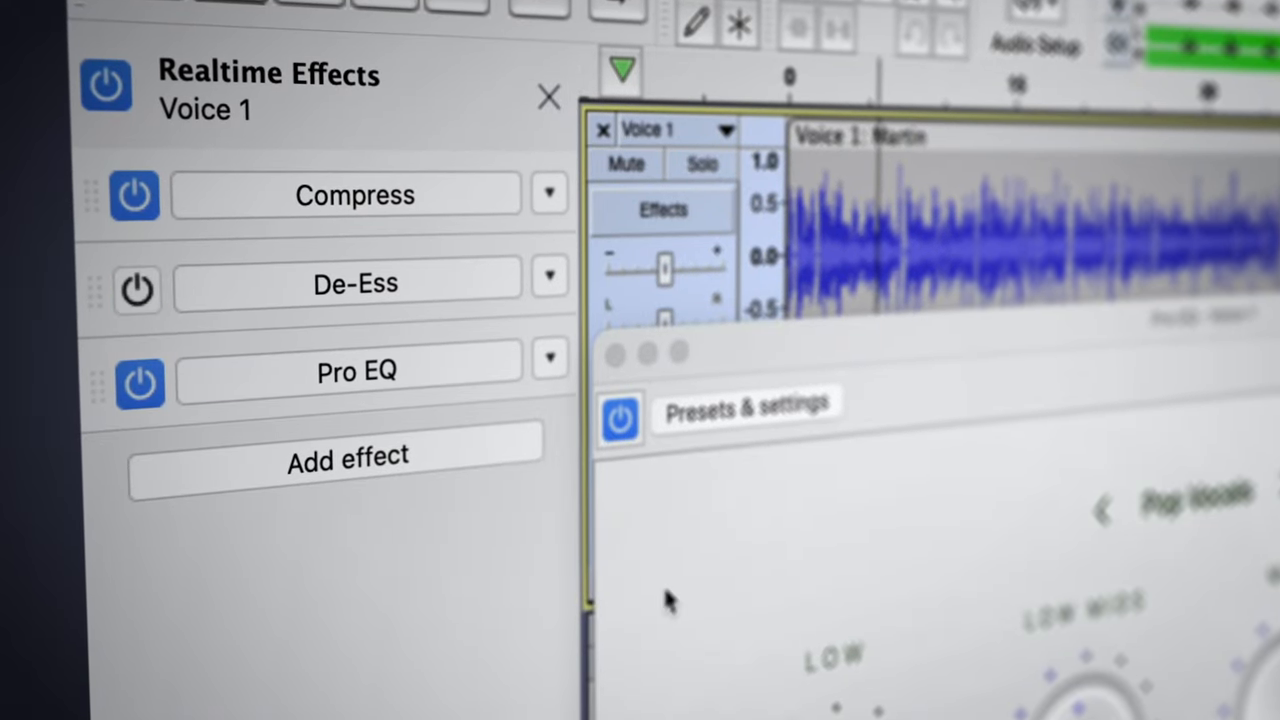
Remove De-Ess from Voice 1's chain and browse Get more effects online.
left_click(548, 276)
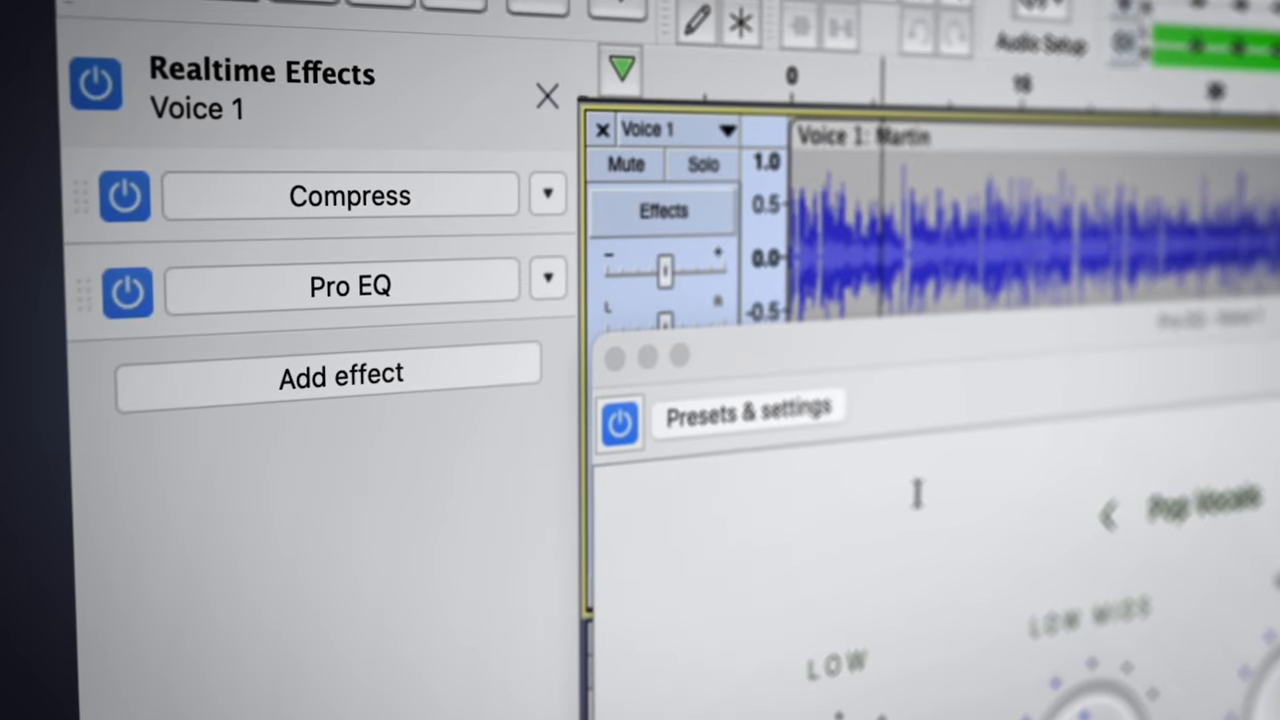
left_click(340, 374)
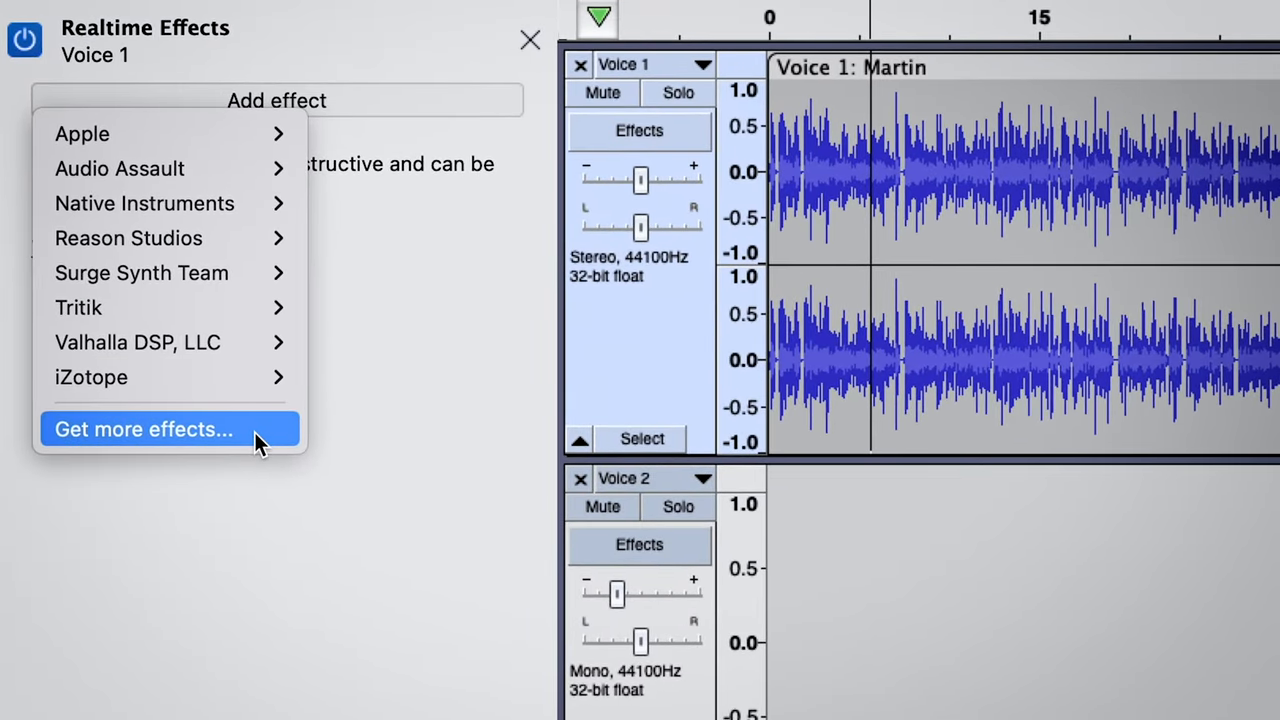
left_click(144, 428)
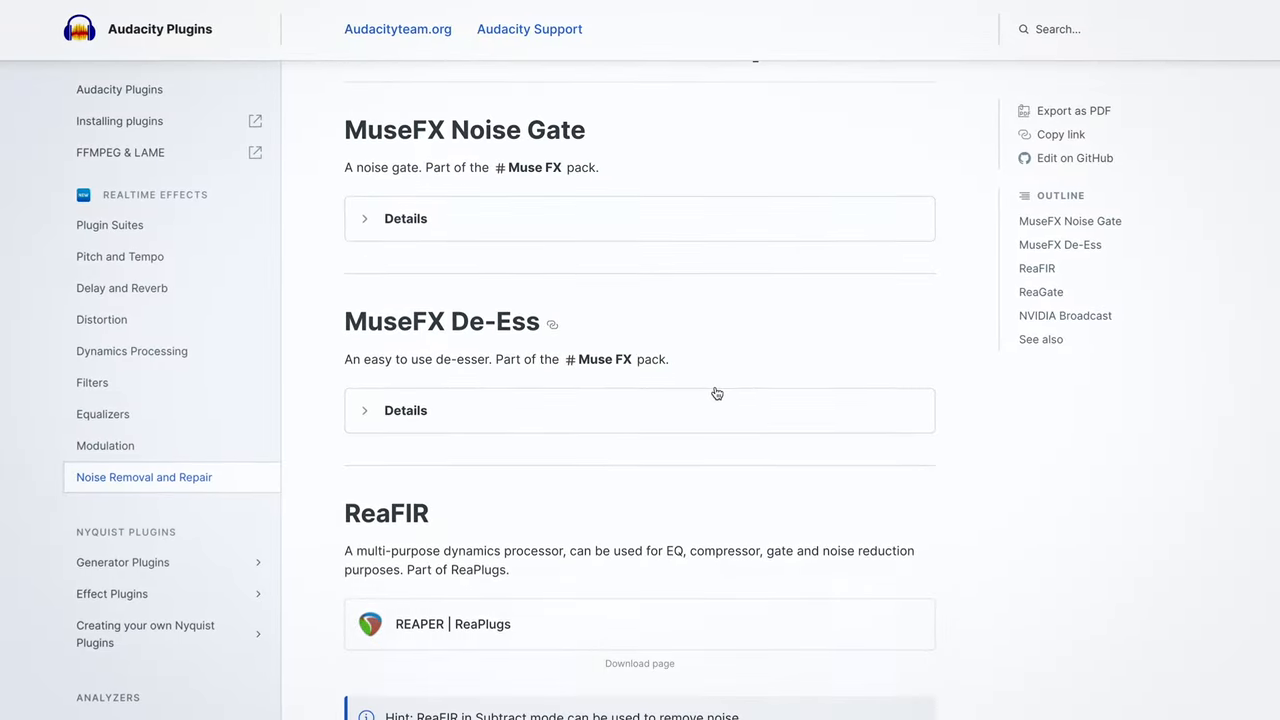
scroll("down", 3)
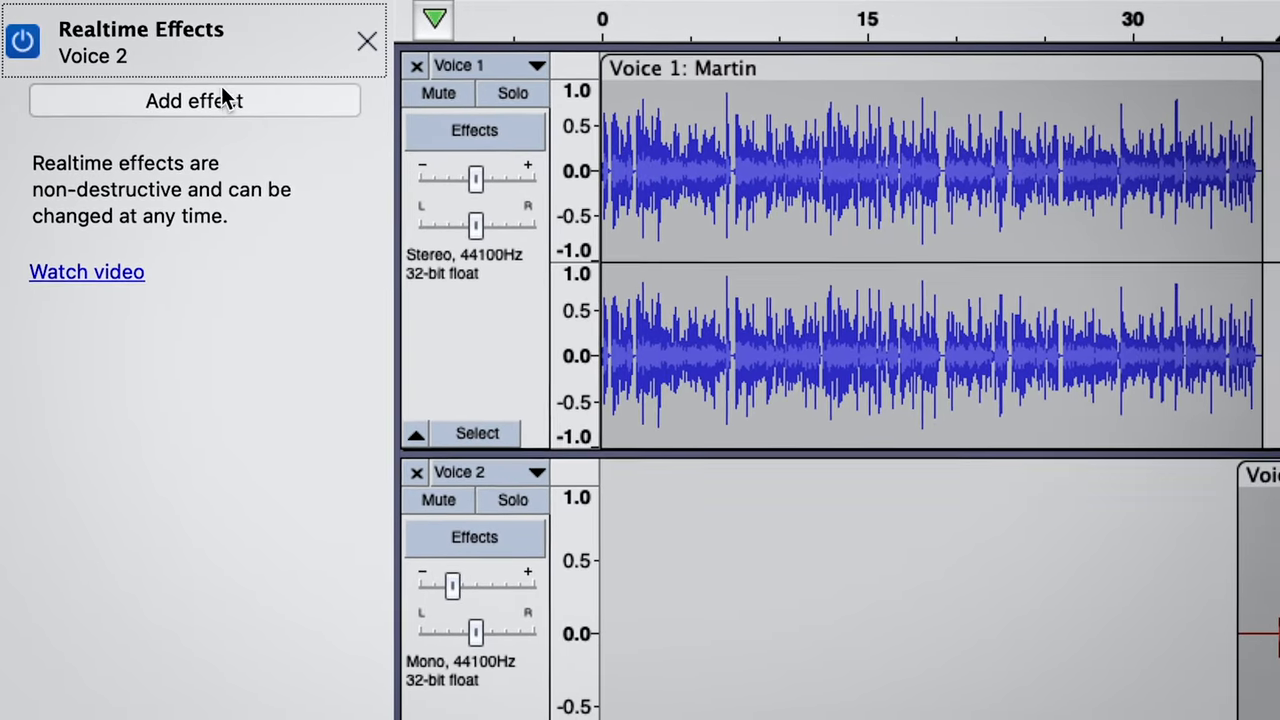
Close the Realtime Effects sidebar to show the full waveform and new toolbar.
left_click(194, 100)
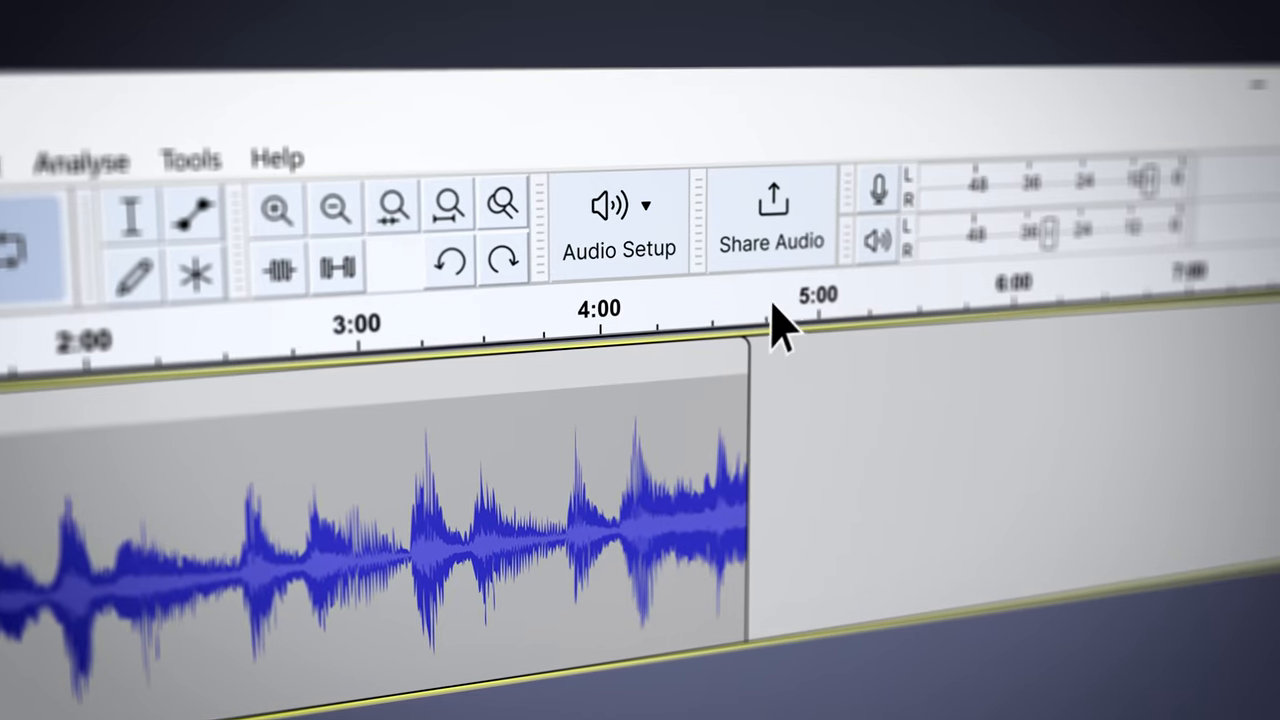
Share the project audio online, then list Voice 2's effect vendors including Audacity and MuseFX.
left_click(616, 220)
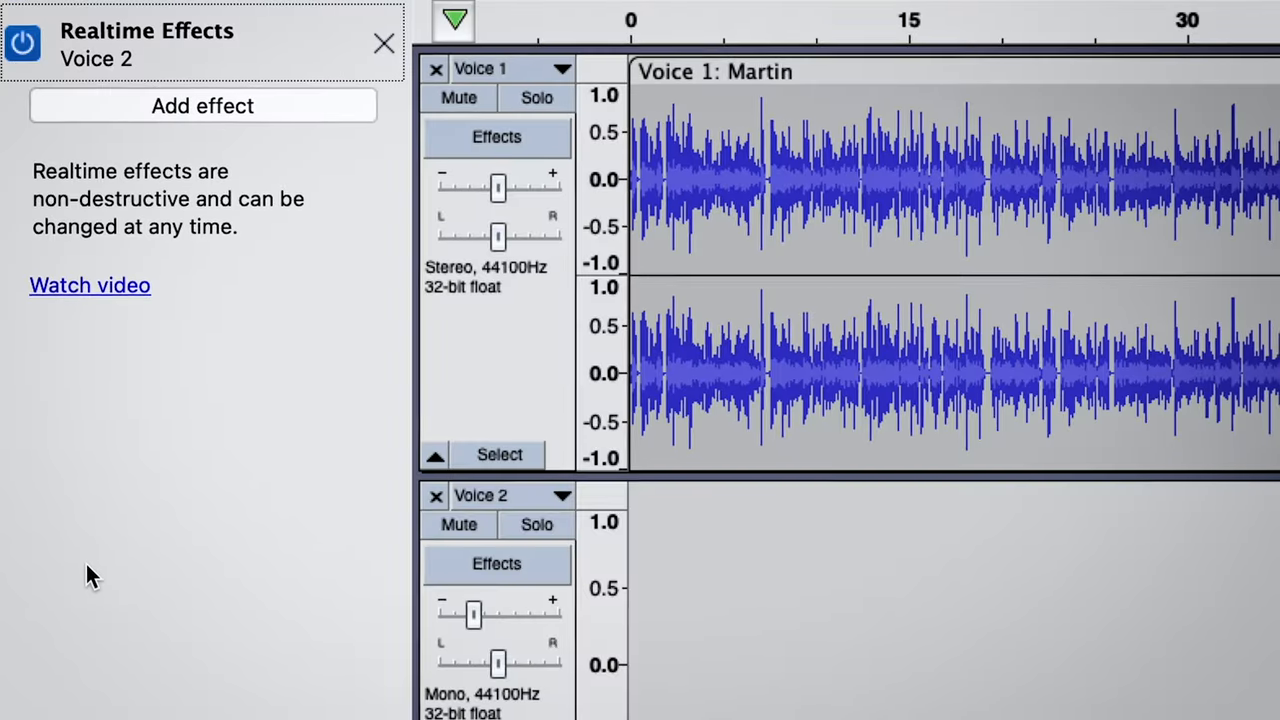
left_click(202, 104)
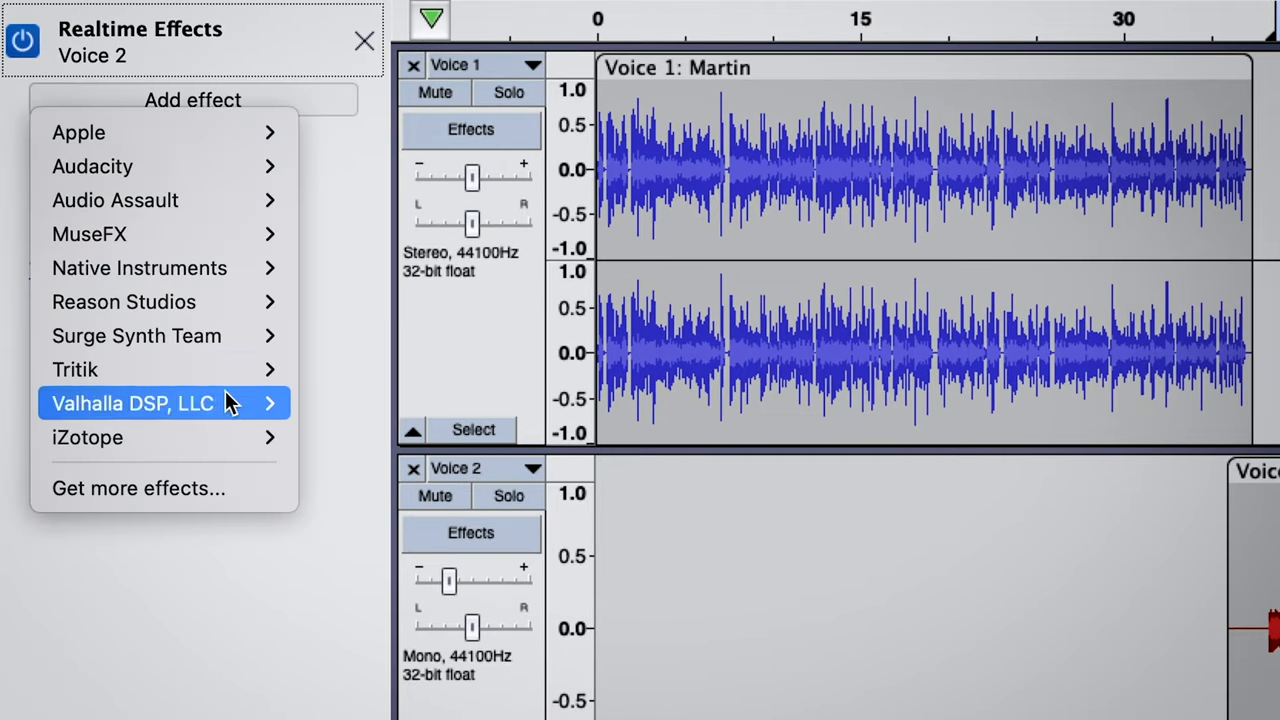